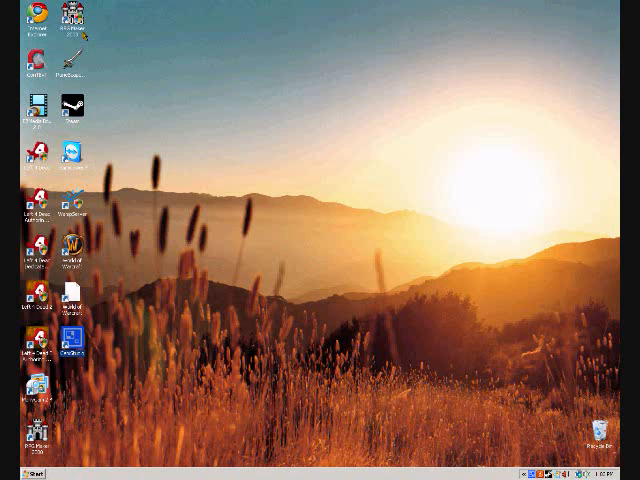
Step: Enable 'Run this program as an administrator' in the RPG Maker 2003 shortcut's compatibility settings
right_click(77, 18)
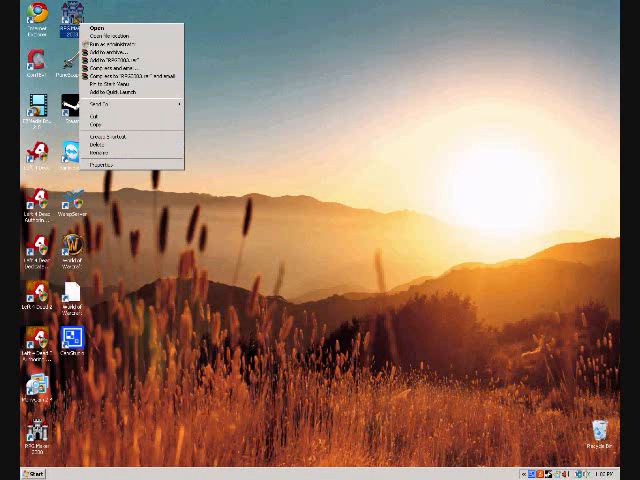
mouse_move(110, 158)
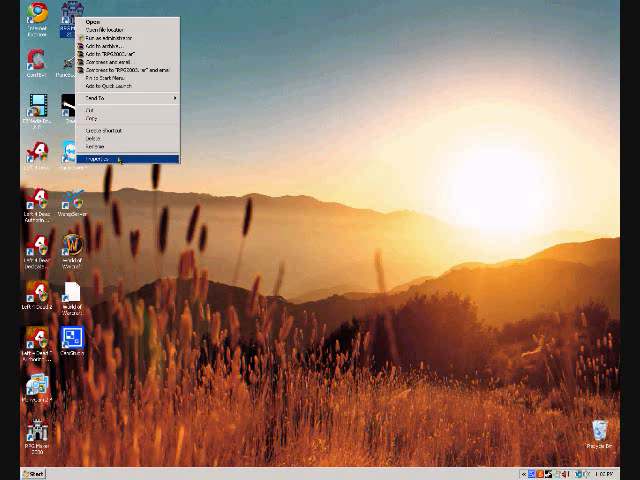
left_click(110, 155)
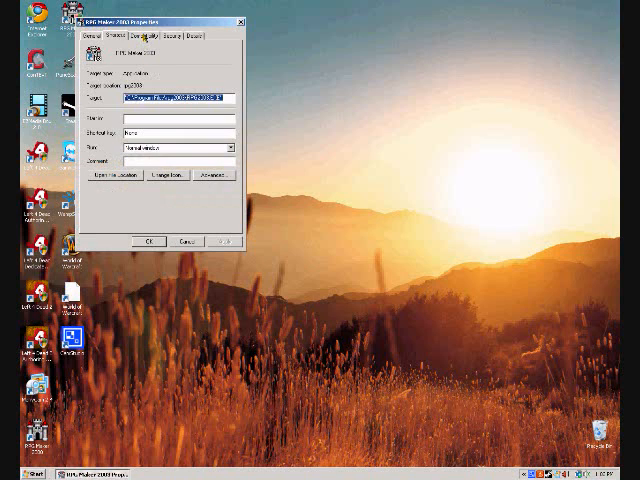
left_click(174, 29)
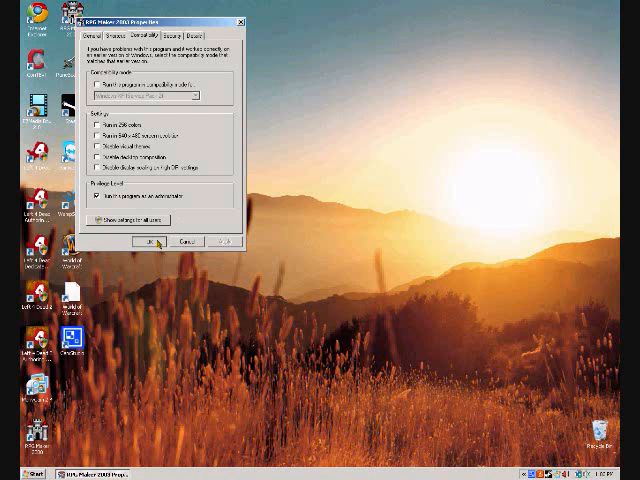
left_click(151, 242)
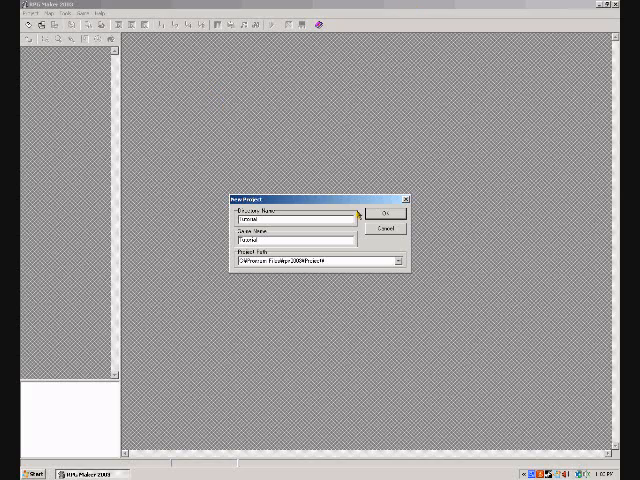
Step: Confirm the new project with Tutorial as both directory and game name
left_click(384, 214)
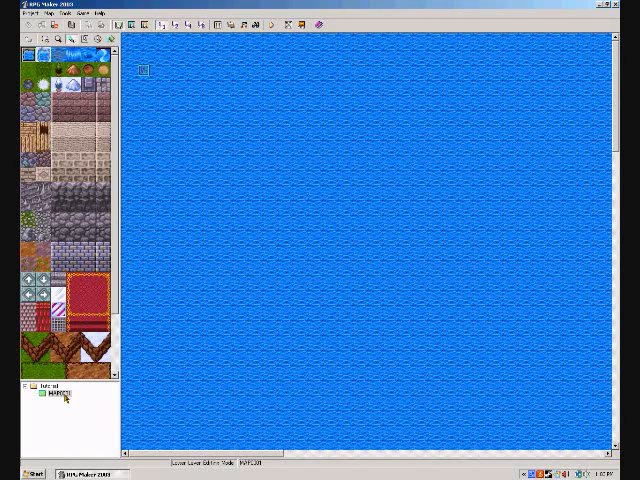
Step: Delete MAP0001 from the map tree using its context menu
right_click(58, 393)
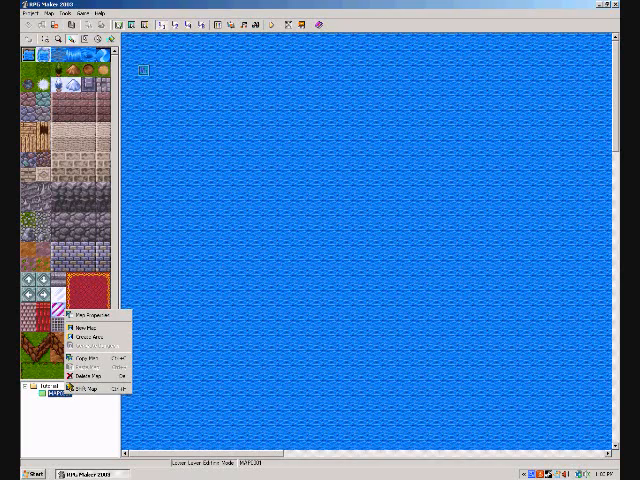
mouse_move(90, 368)
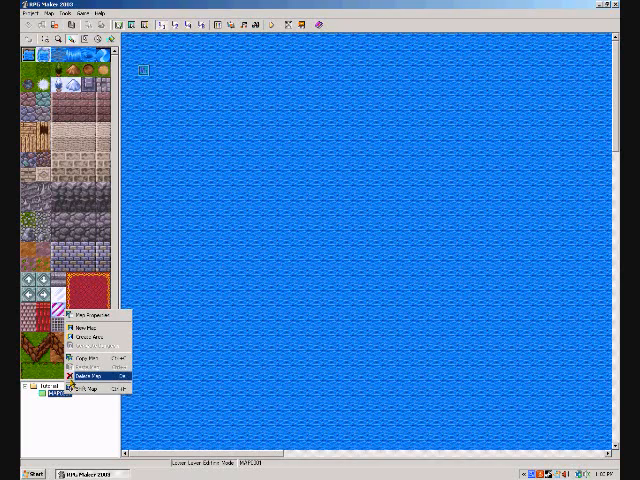
left_click(214, 23)
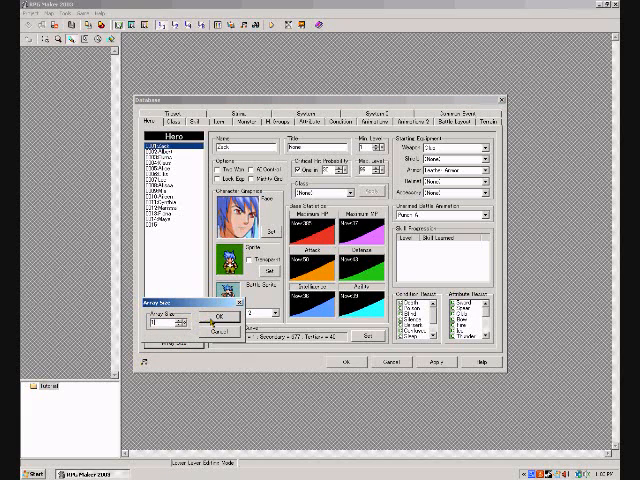
Step: Shrink the Hero, Class, Skill, Monster and Monster Group lists to size 1, accepting data loss
left_click(219, 317)
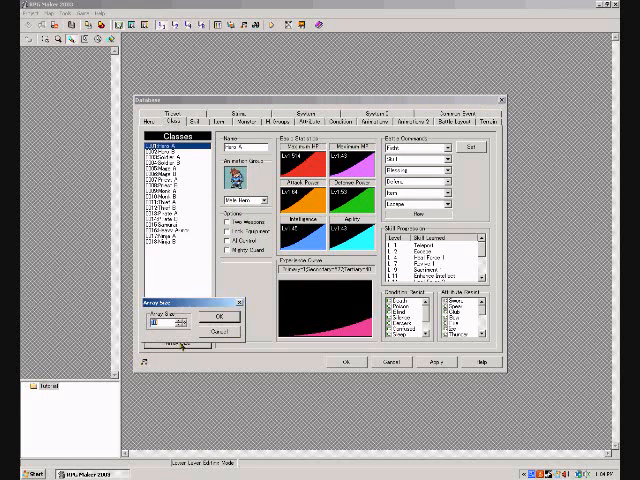
left_click(224, 316)
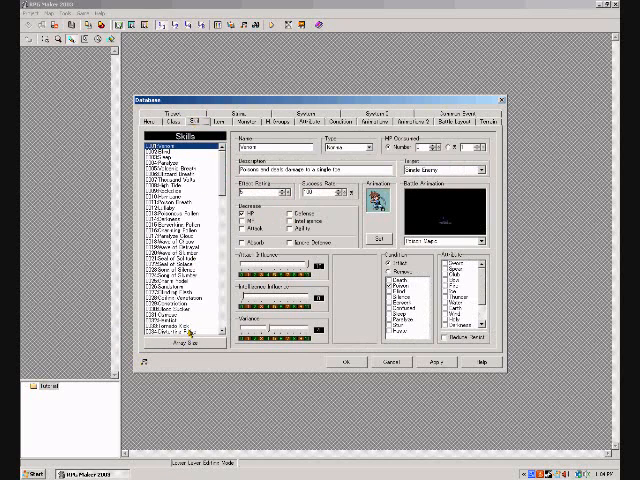
left_click(186, 354)
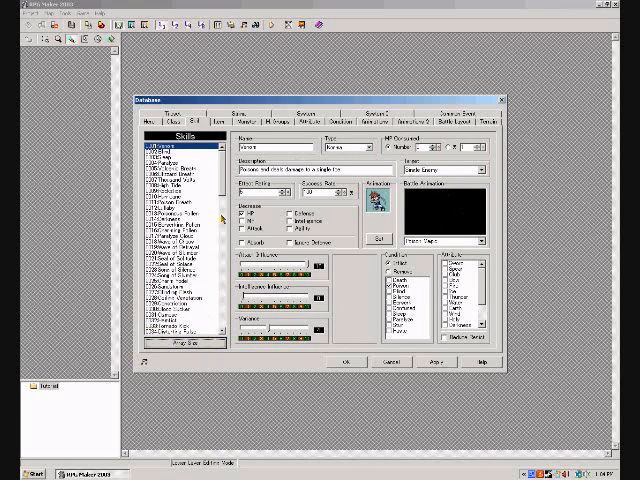
left_click(210, 120)
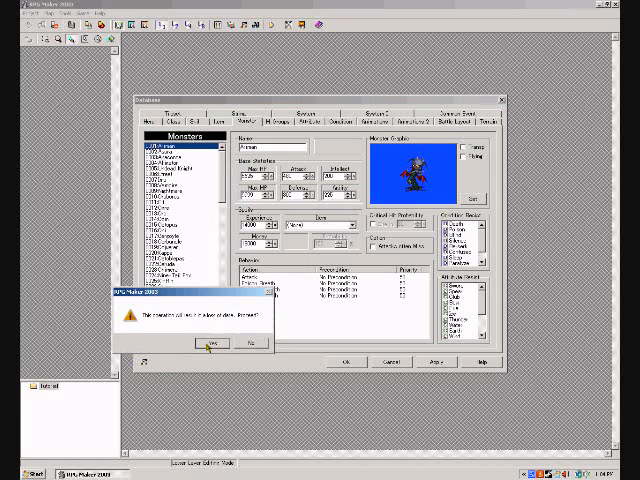
left_click(200, 344)
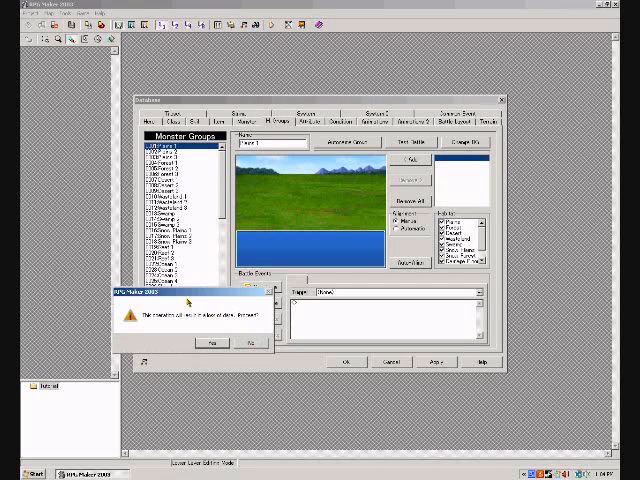
left_click(211, 343)
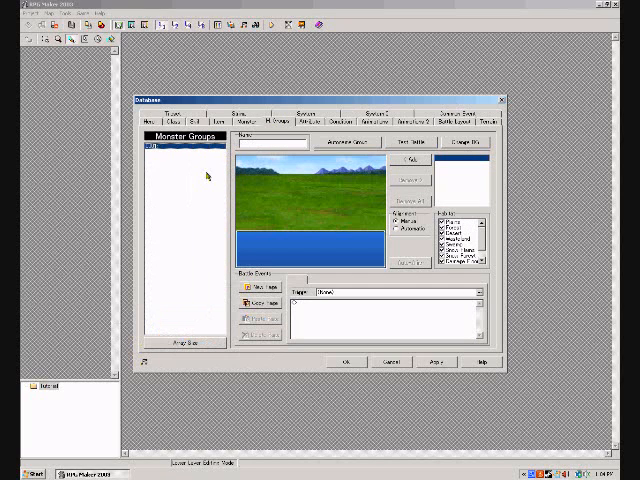
Step: Look through the Attributes and System 2 pages, ending on the Common Event list
left_click(308, 122)
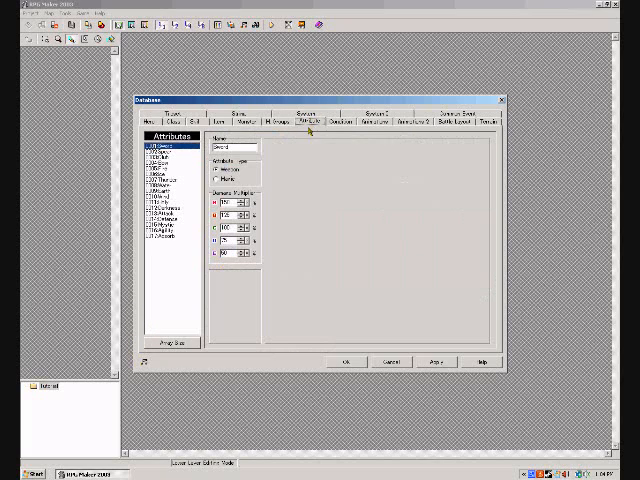
mouse_move(185, 342)
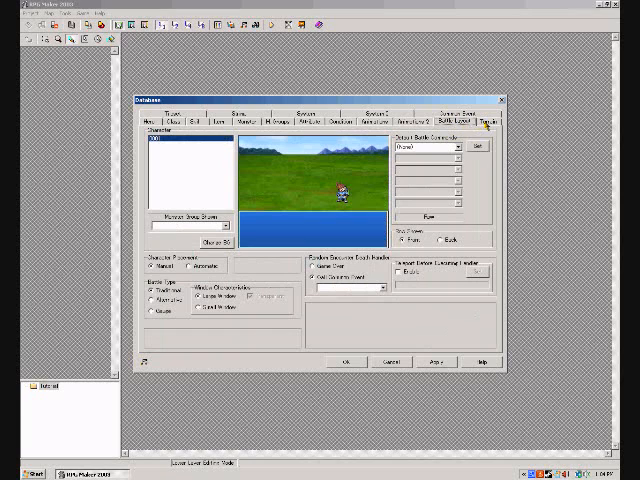
left_click(489, 123)
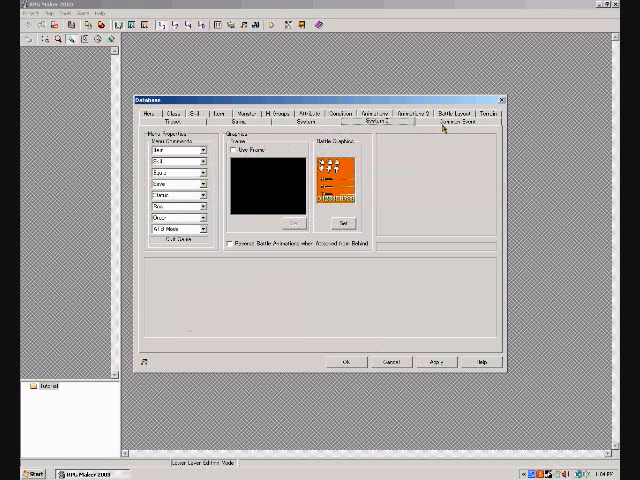
left_click(478, 127)
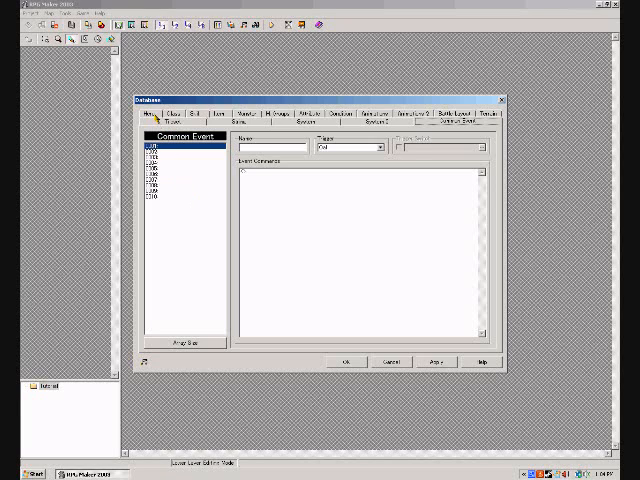
Step: Browse the Hero, Class, Skill and Item pages, leaving the item type list unchanged
left_click(148, 124)
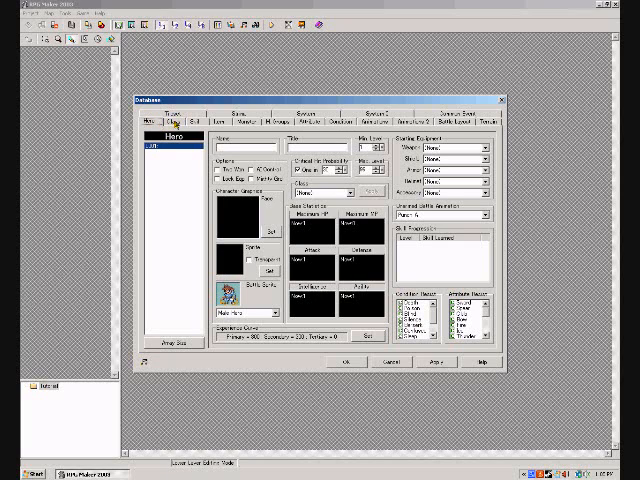
left_click(176, 117)
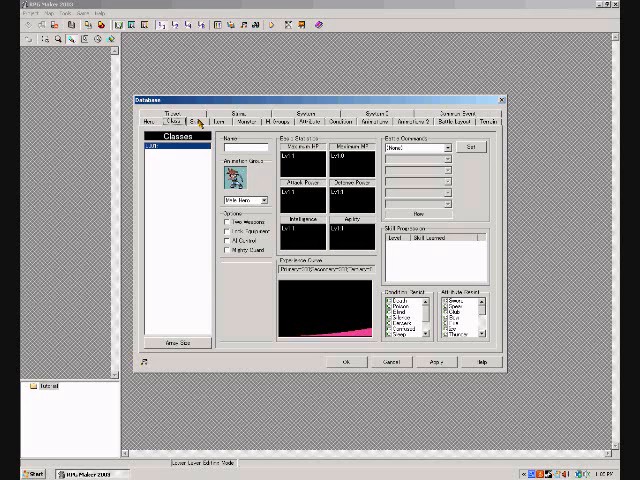
left_click(193, 121)
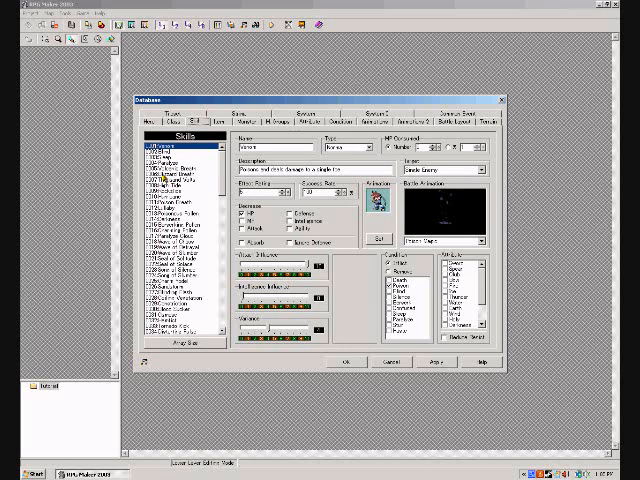
left_click(213, 121)
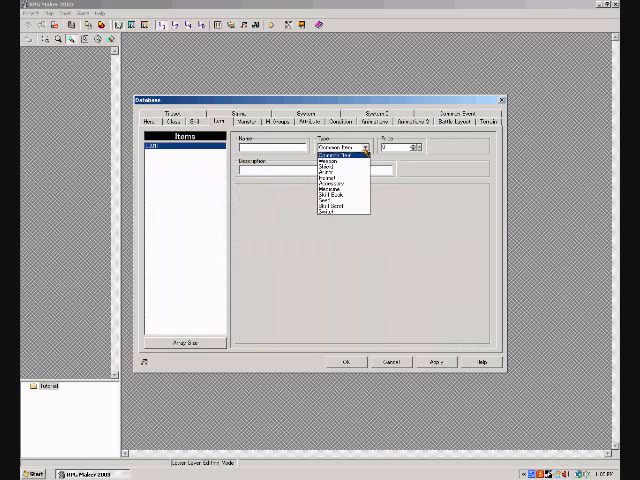
left_click(335, 152)
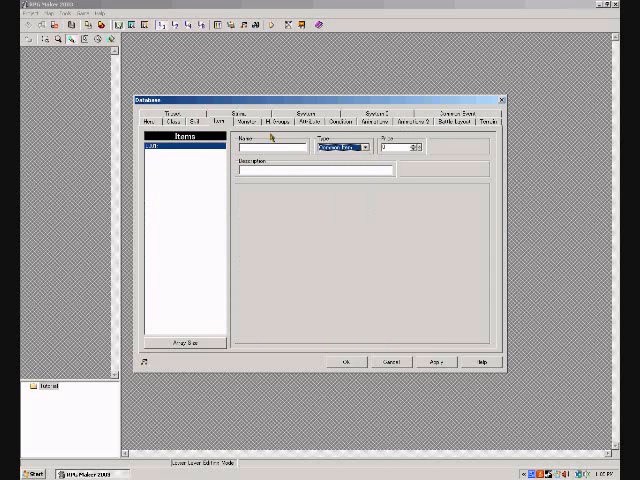
left_click(248, 121)
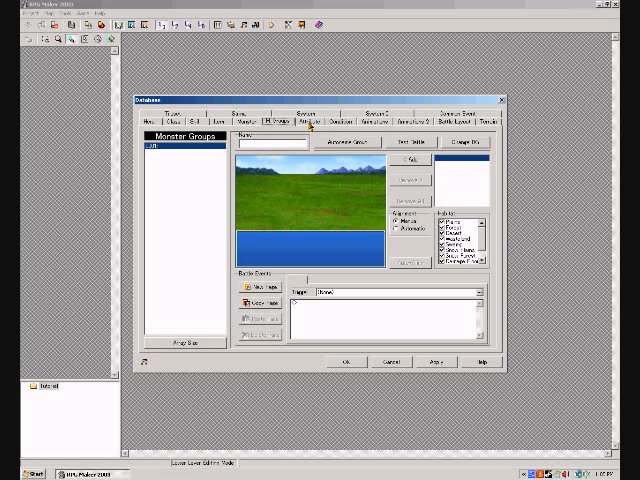
Step: View Attributes, Conditions and battler animation sets, checking Female Soldier and Princess
left_click(311, 122)
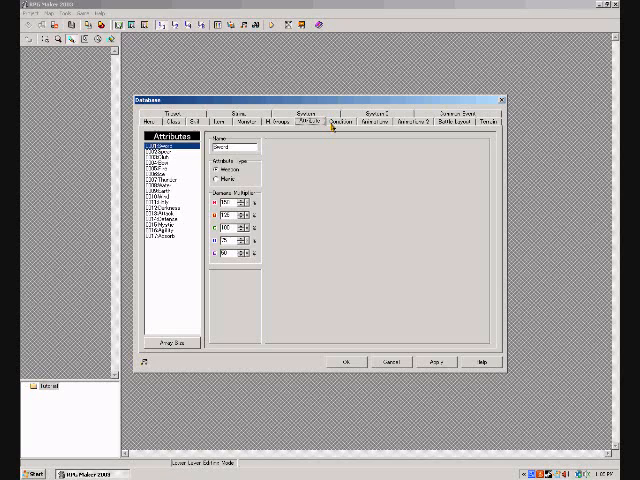
left_click(318, 122)
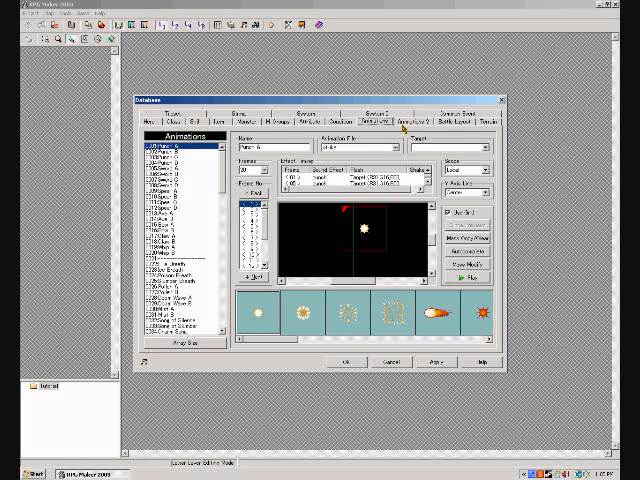
left_click(398, 117)
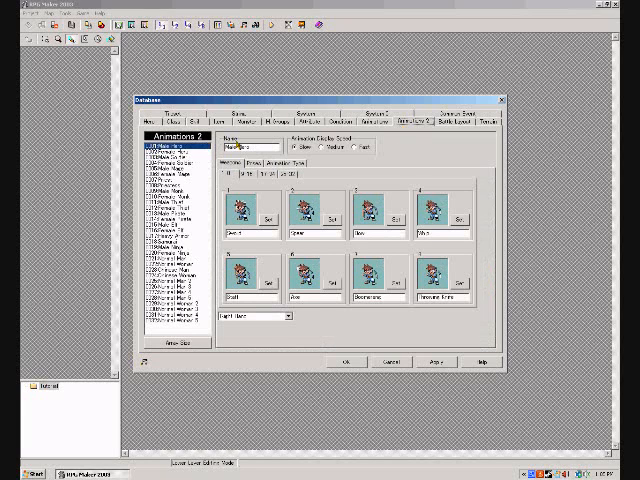
left_click(170, 156)
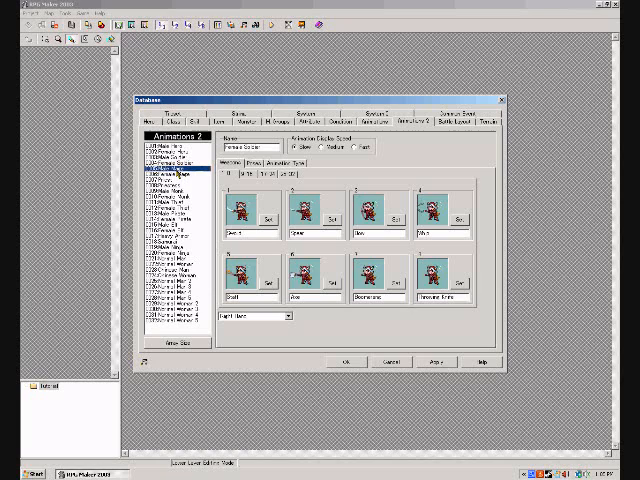
left_click(175, 184)
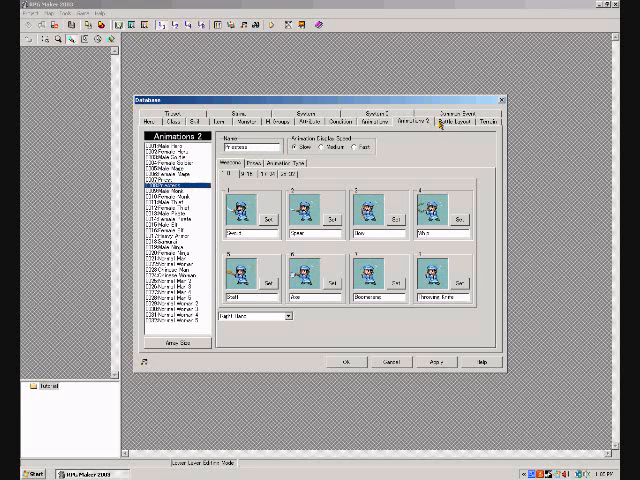
left_click(475, 120)
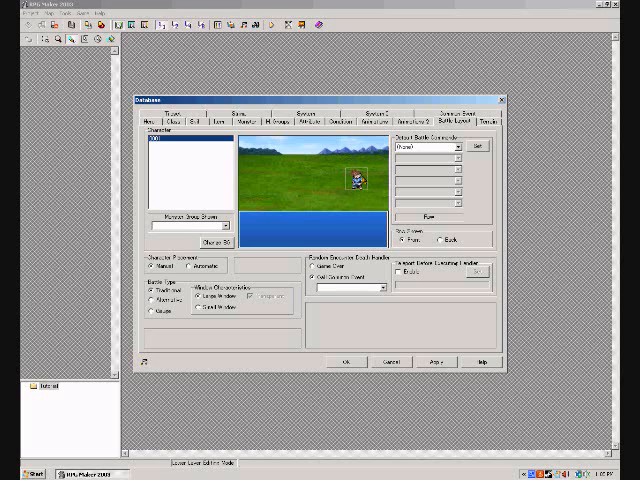
Step: Inspect the Damage Floor terrain entries and the World Map tileset
left_click(488, 120)
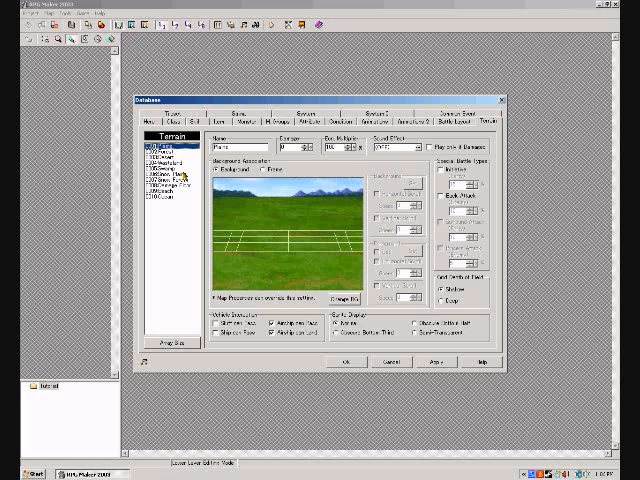
left_click(160, 175)
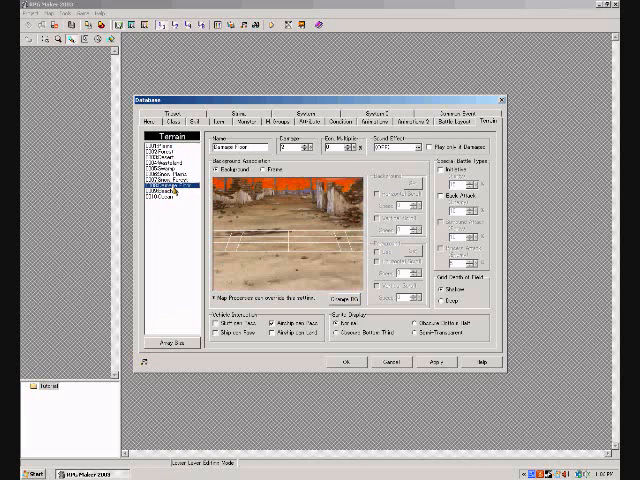
left_click(172, 186)
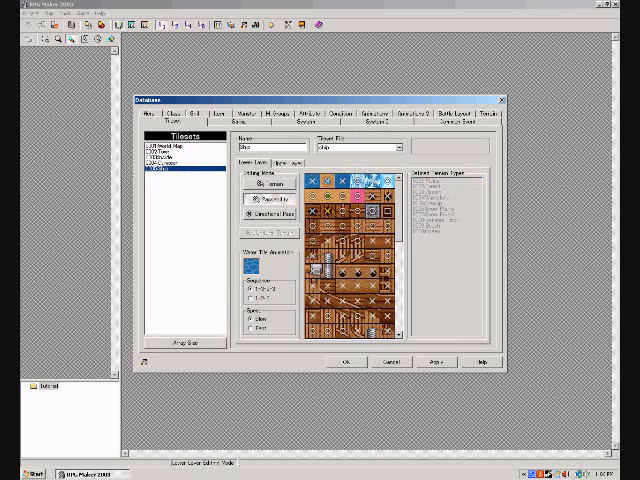
left_click(165, 158)
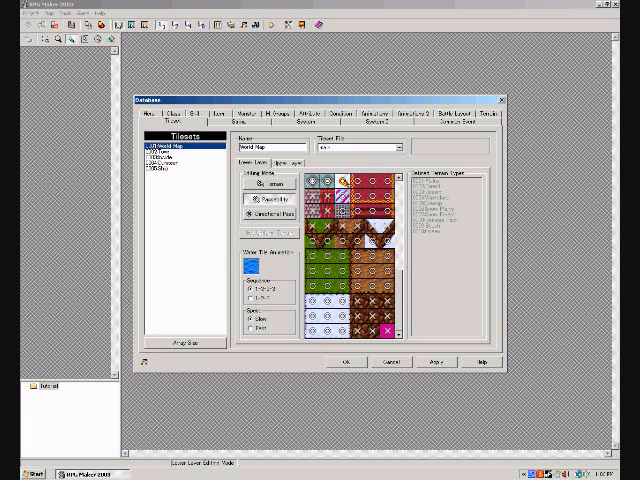
left_click(165, 157)
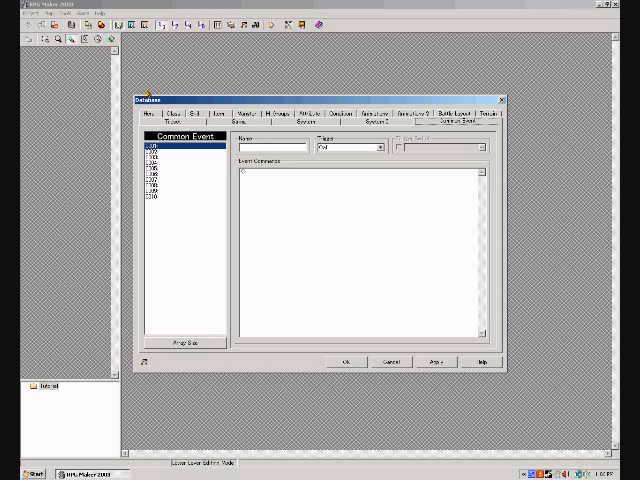
mouse_move(355, 333)
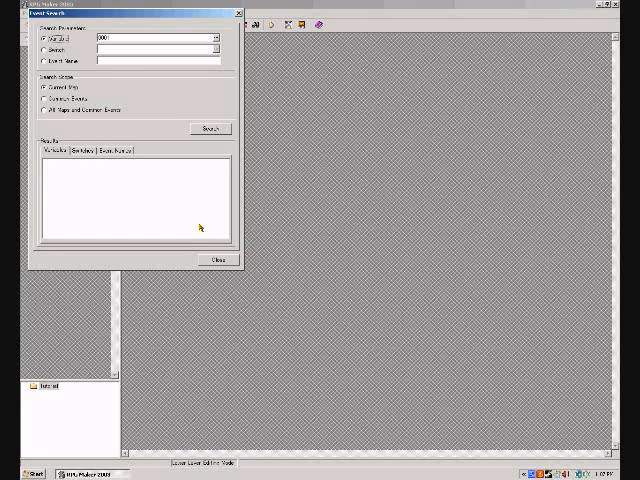
mouse_move(72, 77)
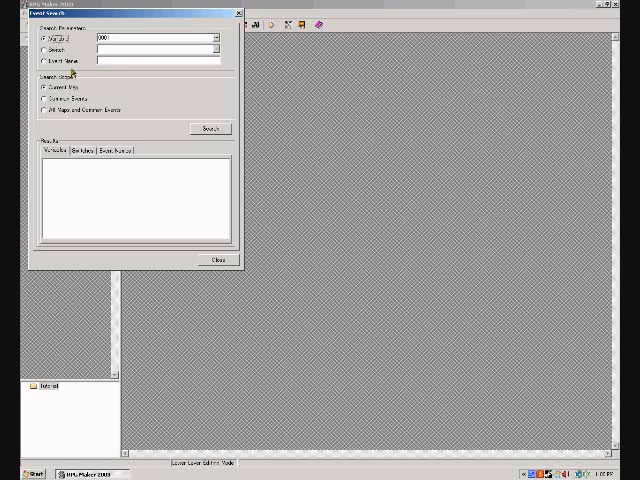
Step: Pick the search parameter in the Event Search window
left_click(45, 62)
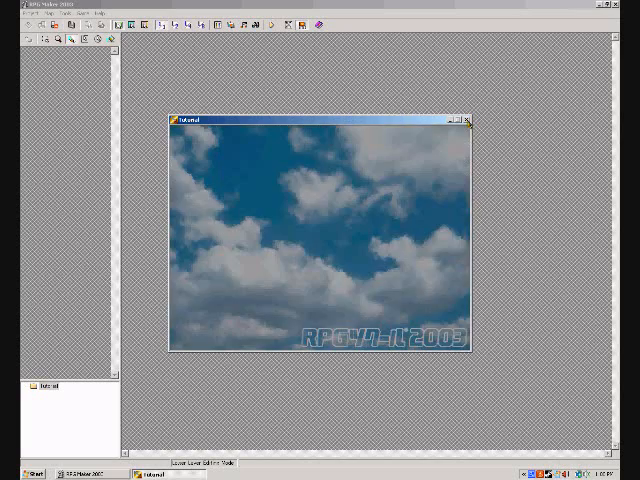
Step: Shut the running Tutorial game window at its title screen
left_click(468, 119)
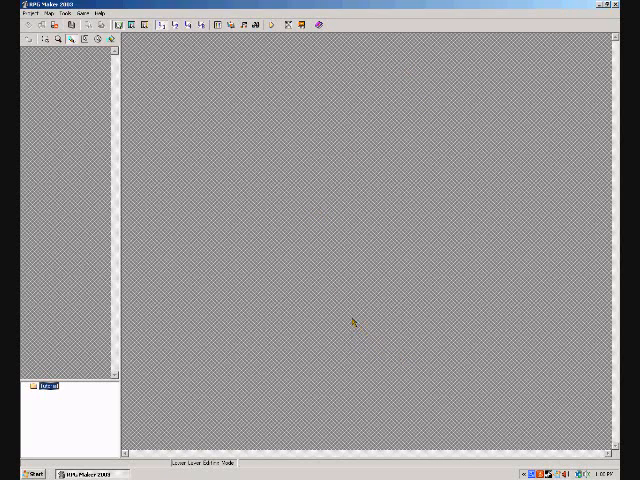
mouse_move(347, 313)
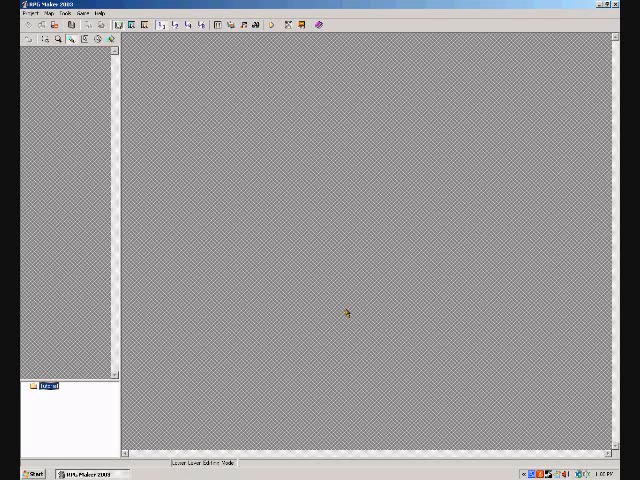
mouse_move(227, 192)
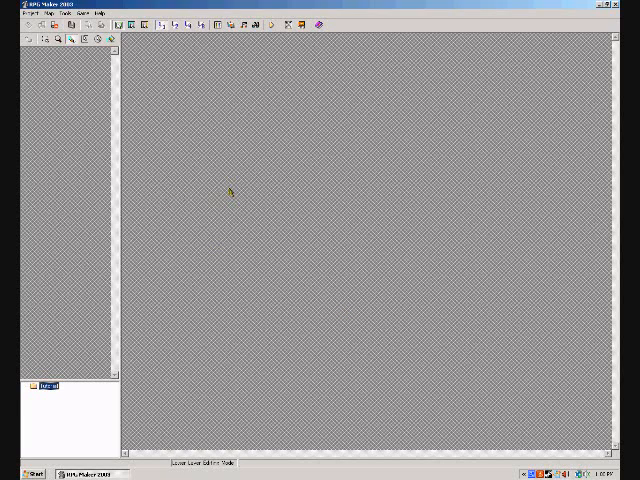